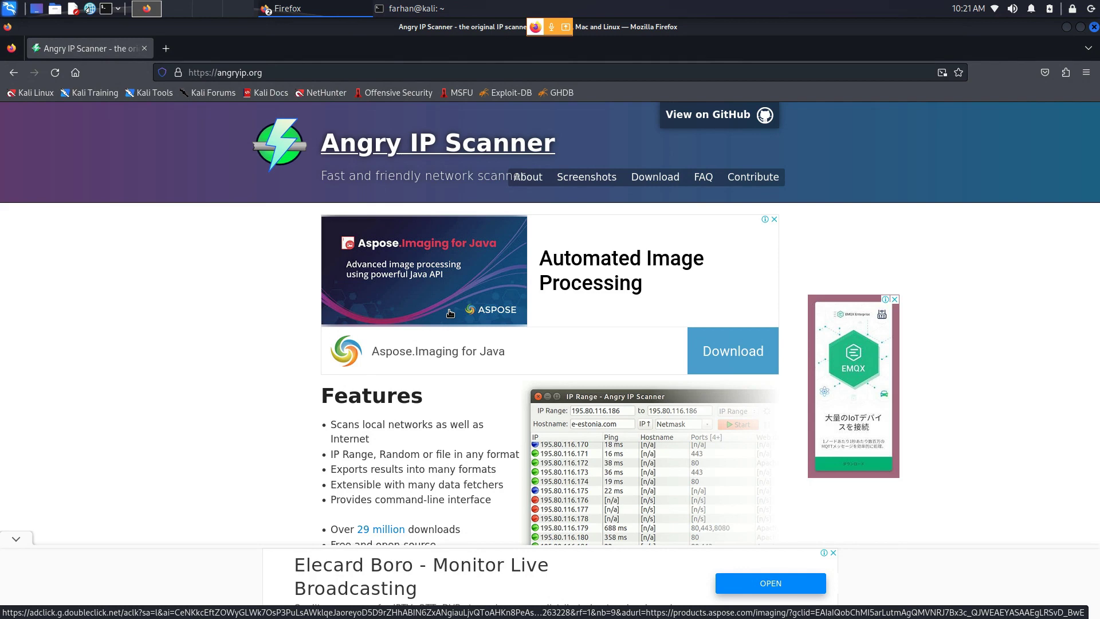
- Scroll the angryip.org homepage down to its Features and Description sections
{"action": "scroll", "scroll_direction": "down", "scroll_amount": 3}
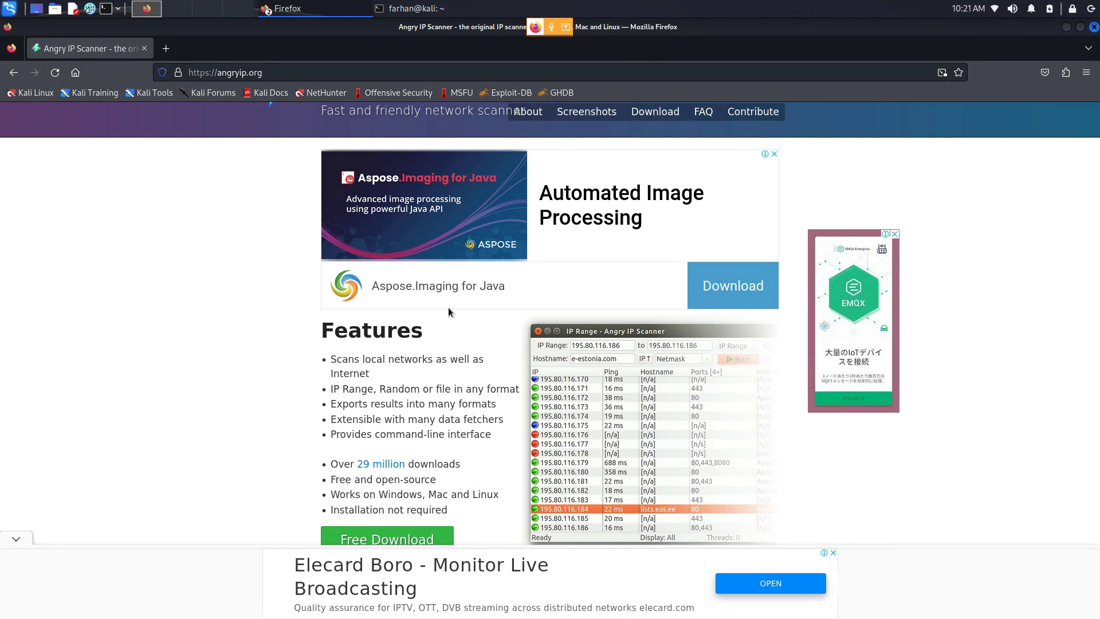
{"action": "scroll", "scroll_direction": "down", "scroll_amount": 3}
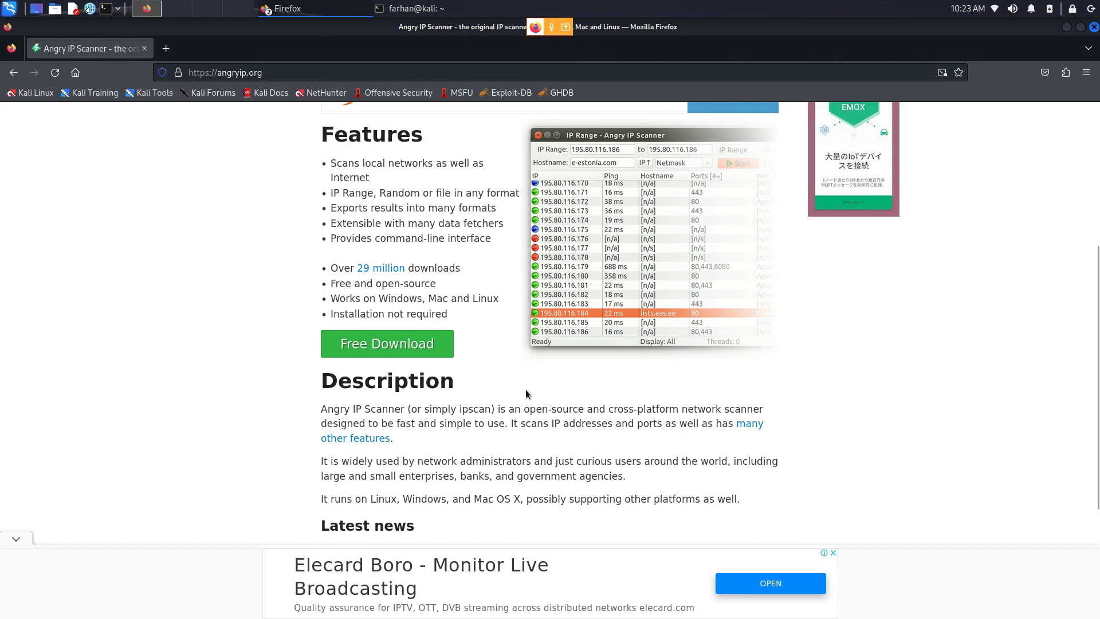
{"action": "mouse_move", "coordinate": [582, 388]}
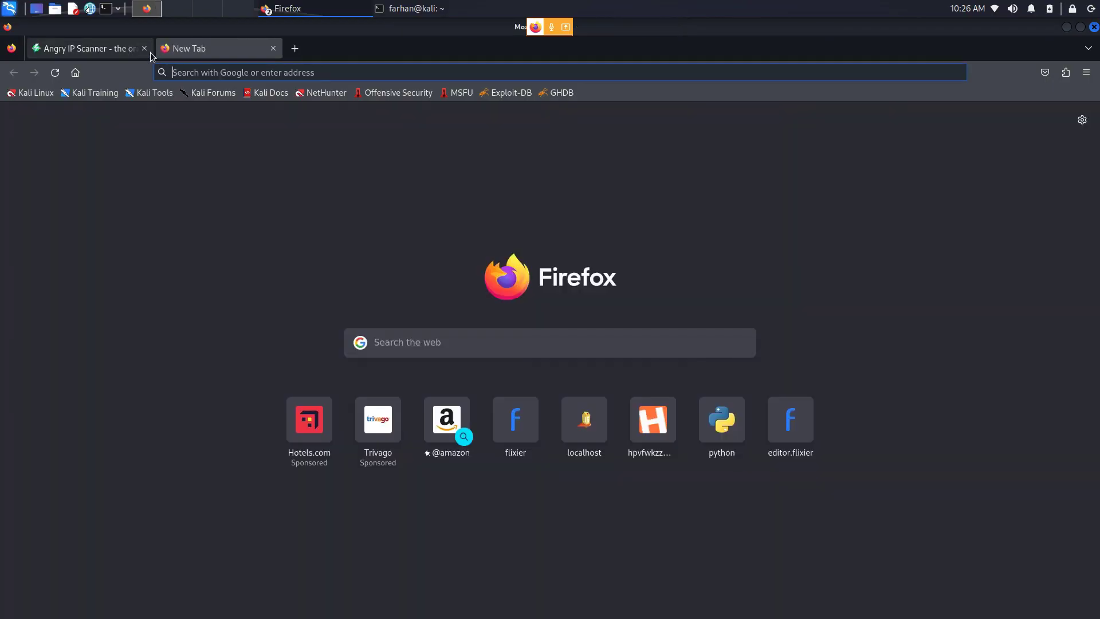
- Search Google for 'angry ip scanner download' and reach the official angryip.org site
{"action": "type", "text": "angry ip scanner"}
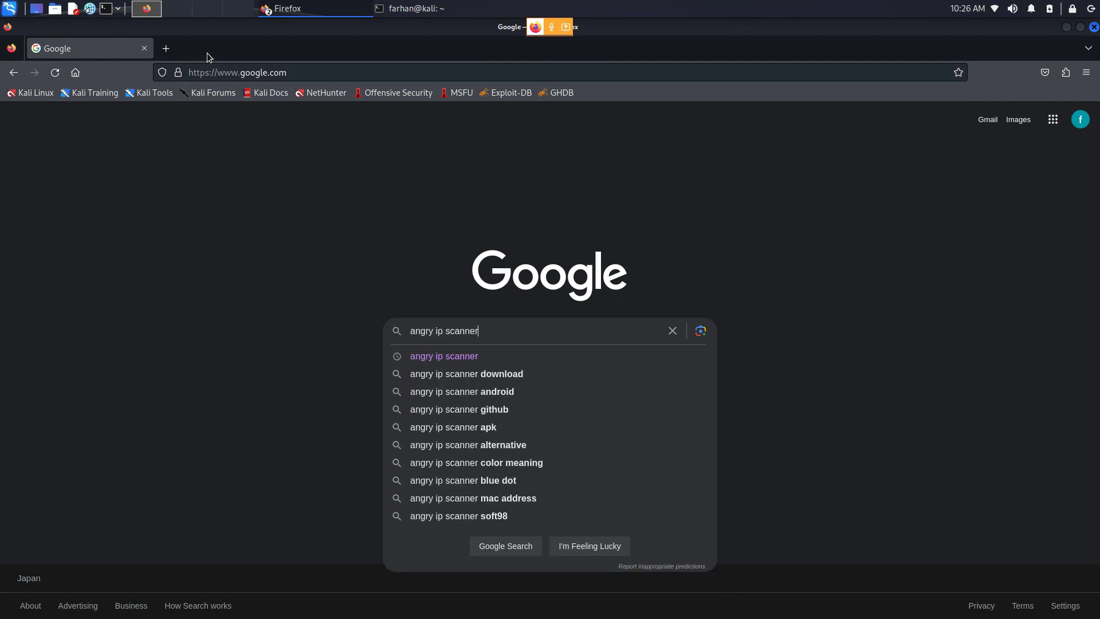
{"action": "left_click", "coordinate": [466, 374]}
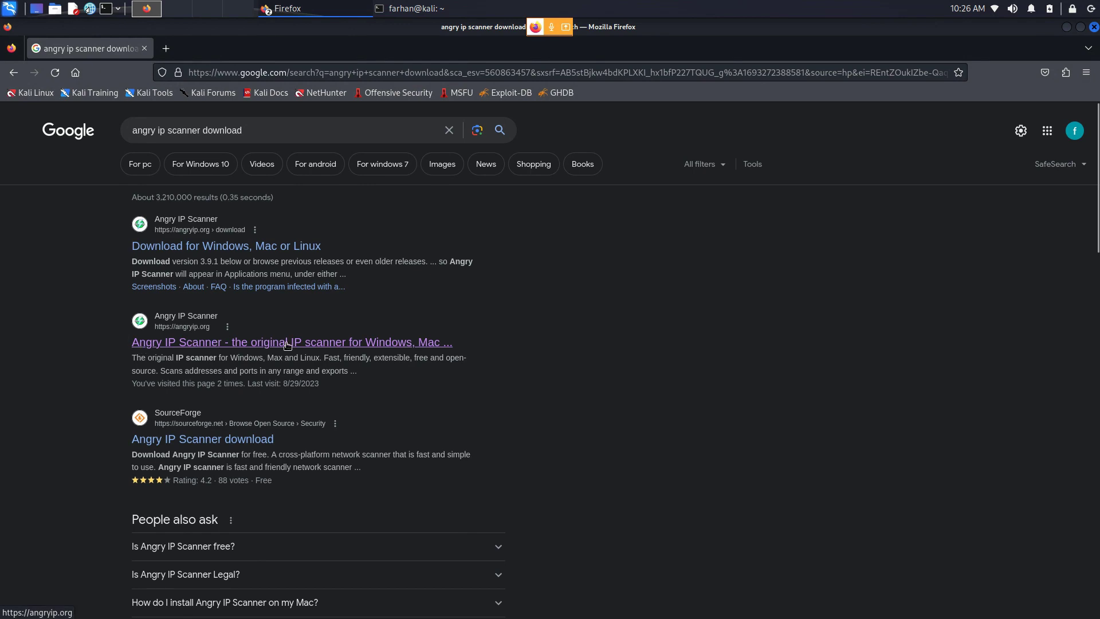
{"action": "left_click", "coordinate": [287, 342]}
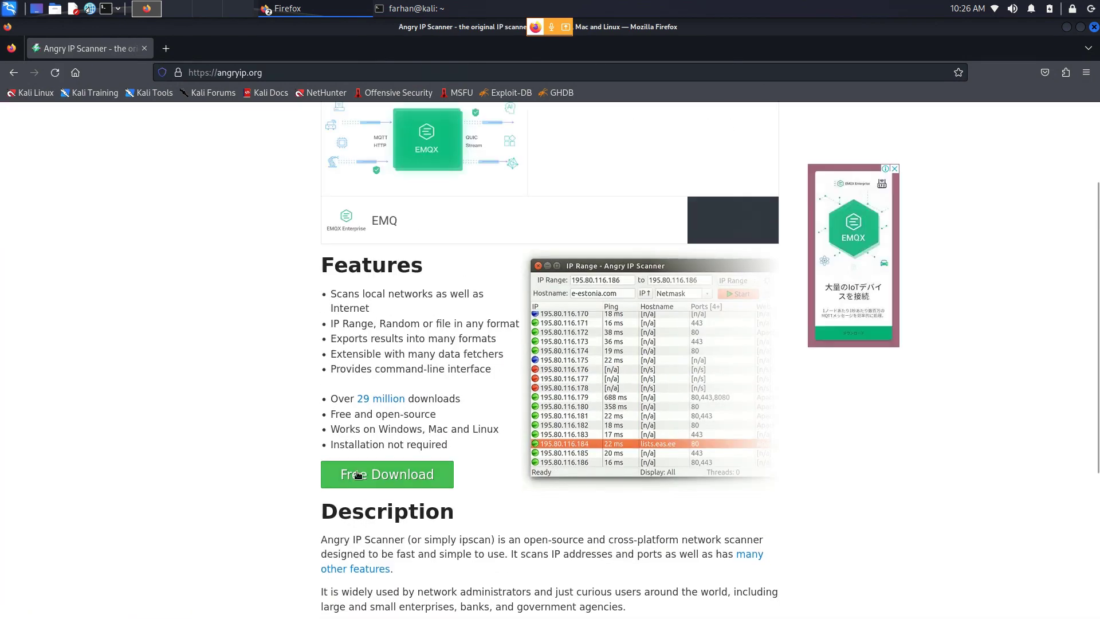
- Download the x86 64-bit DEB package ipscan_3.9.1_amd64.deb, then bring the terminal forward
{"action": "left_click", "coordinate": [387, 474]}
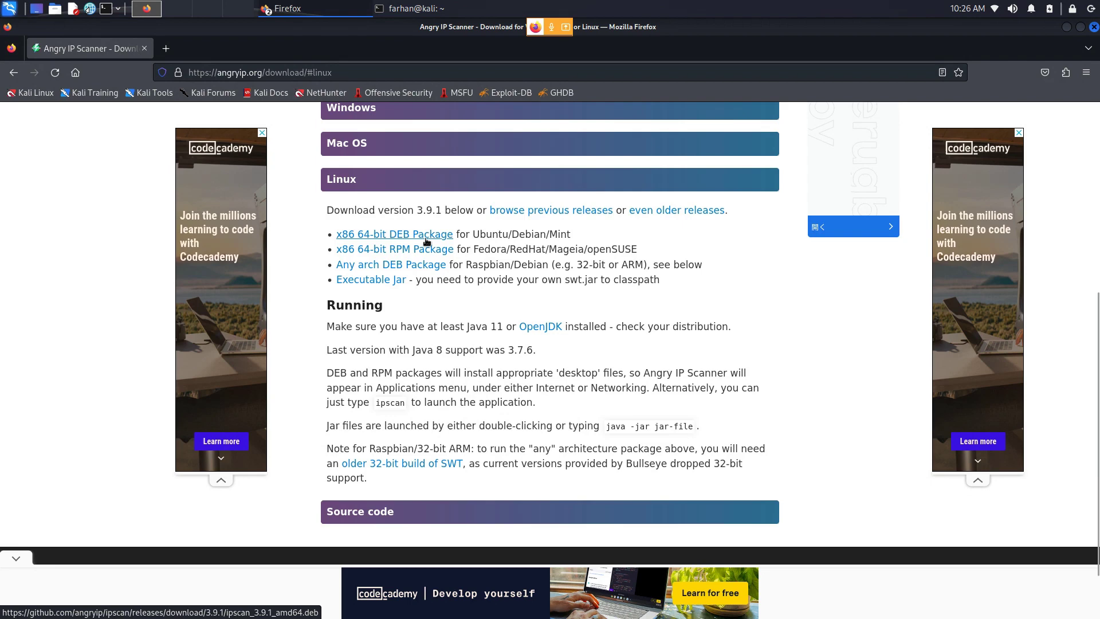
{"action": "left_click", "coordinate": [394, 234]}
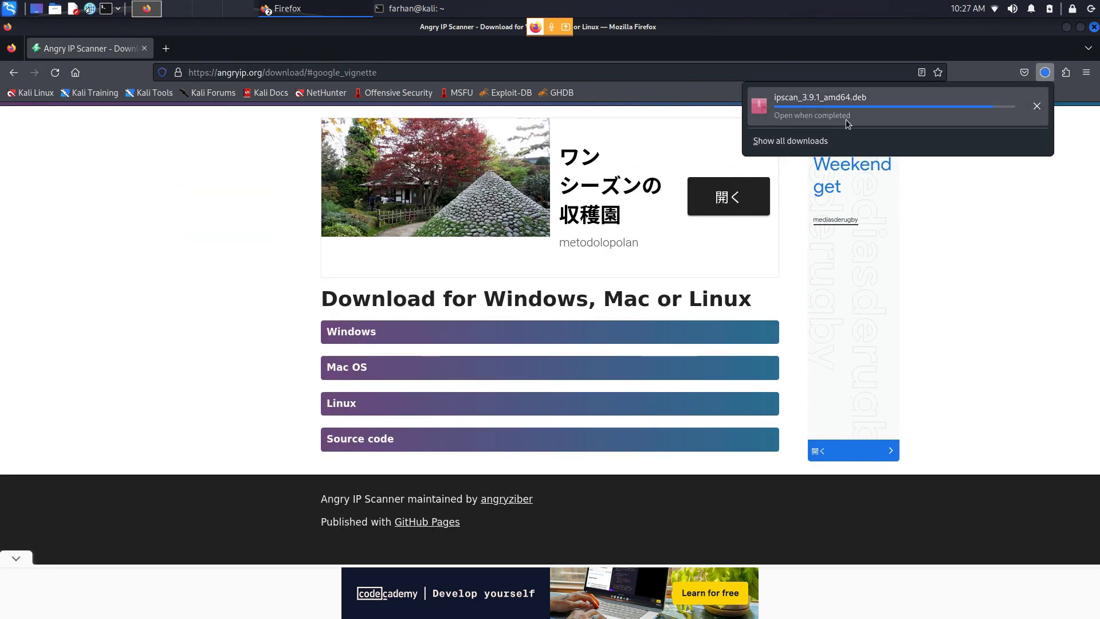
{"action": "left_click", "coordinate": [420, 8]}
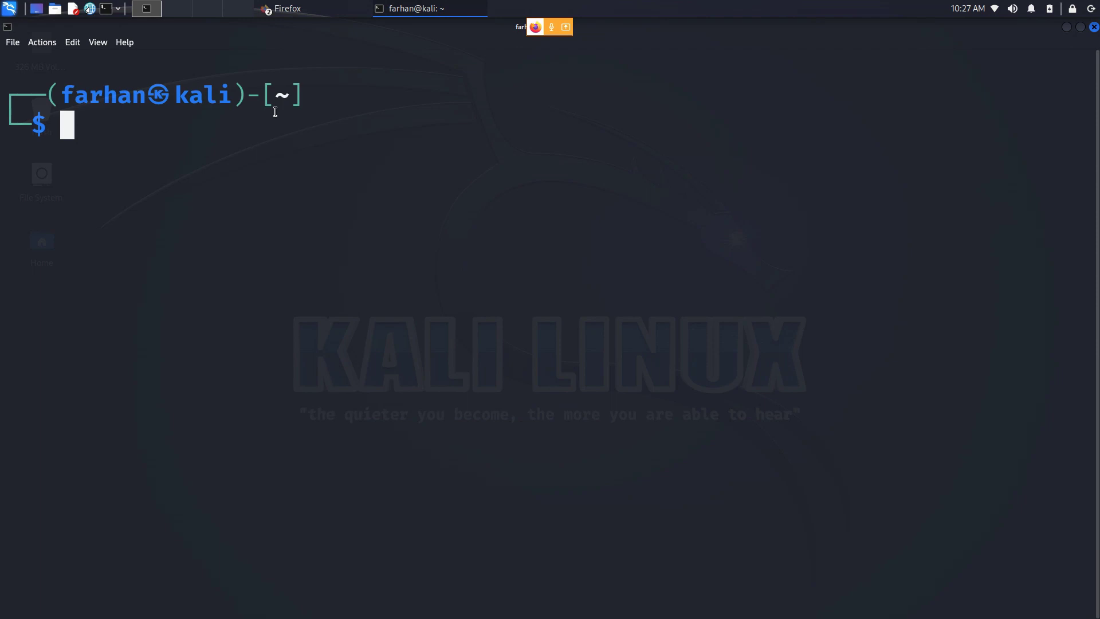
- Change into Downloads and install the downloaded .deb with sudo dpkg -i
{"action": "type", "text": "cd Downloads/"}
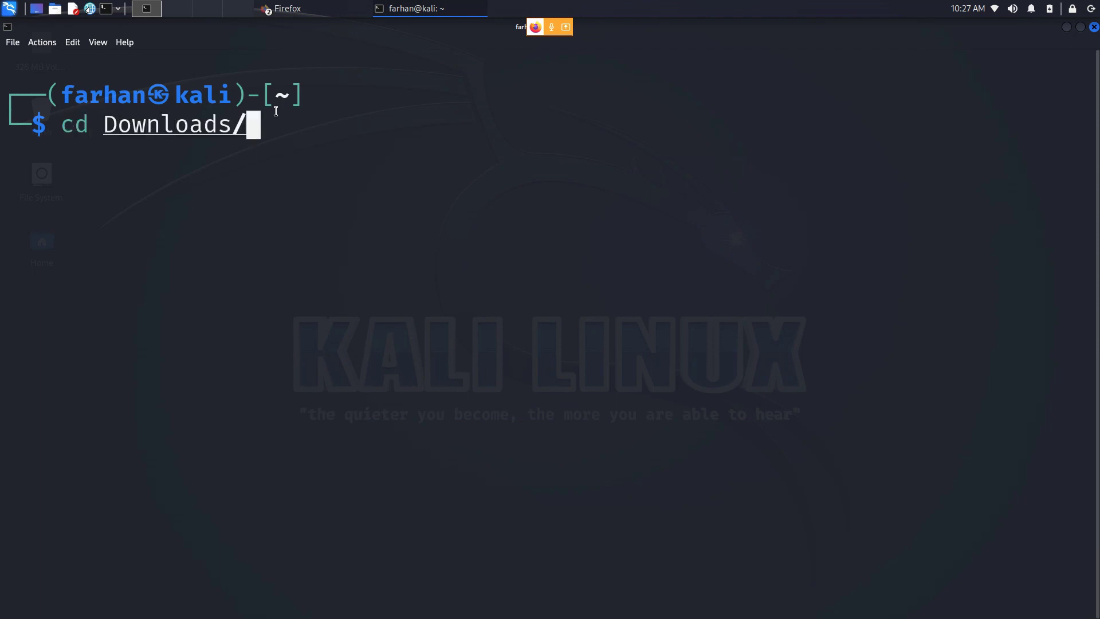
{"action": "key", "text": "Return"}
{"action": "type", "text": "ls"}
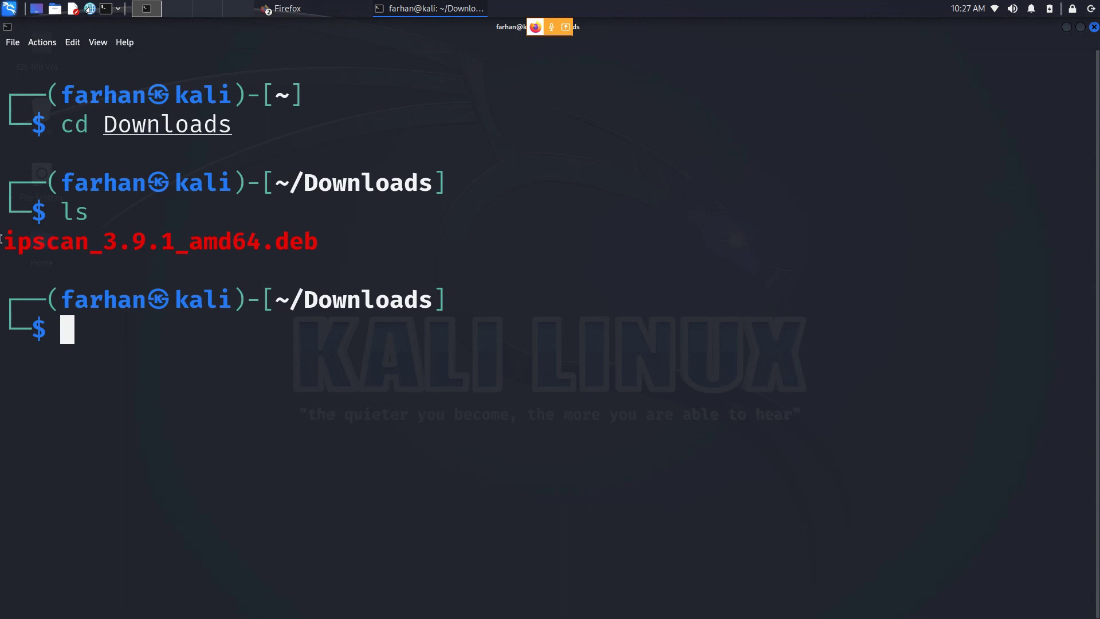
{"action": "mouse_move", "coordinate": [180, 339]}
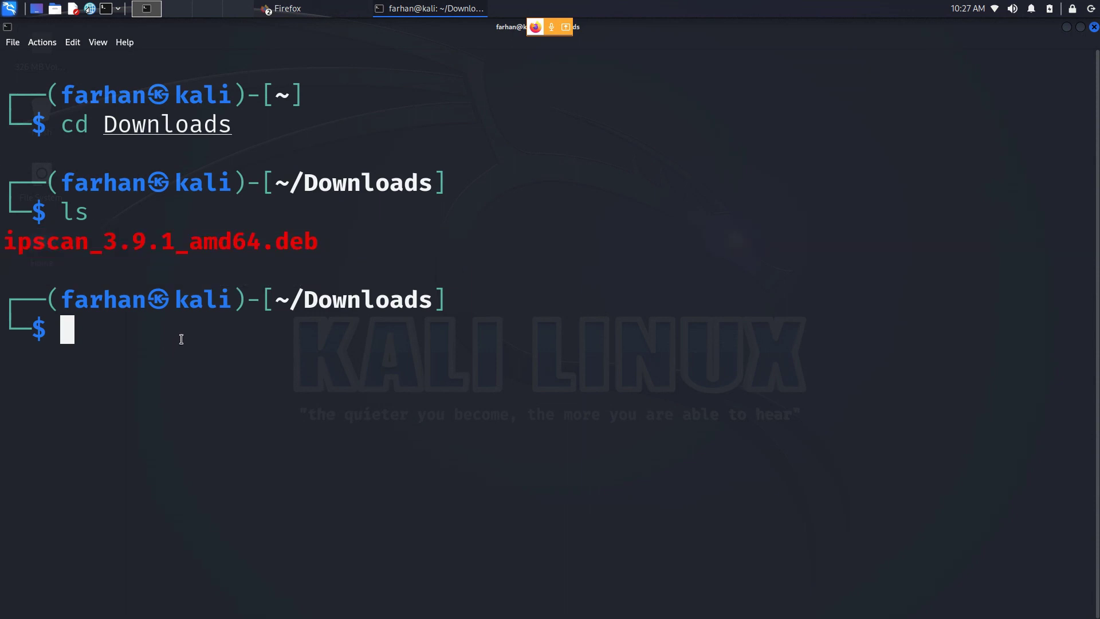
{"action": "type", "text": "sudo dpkg -i google-earth-pro-stable_current_amd64.deb"}
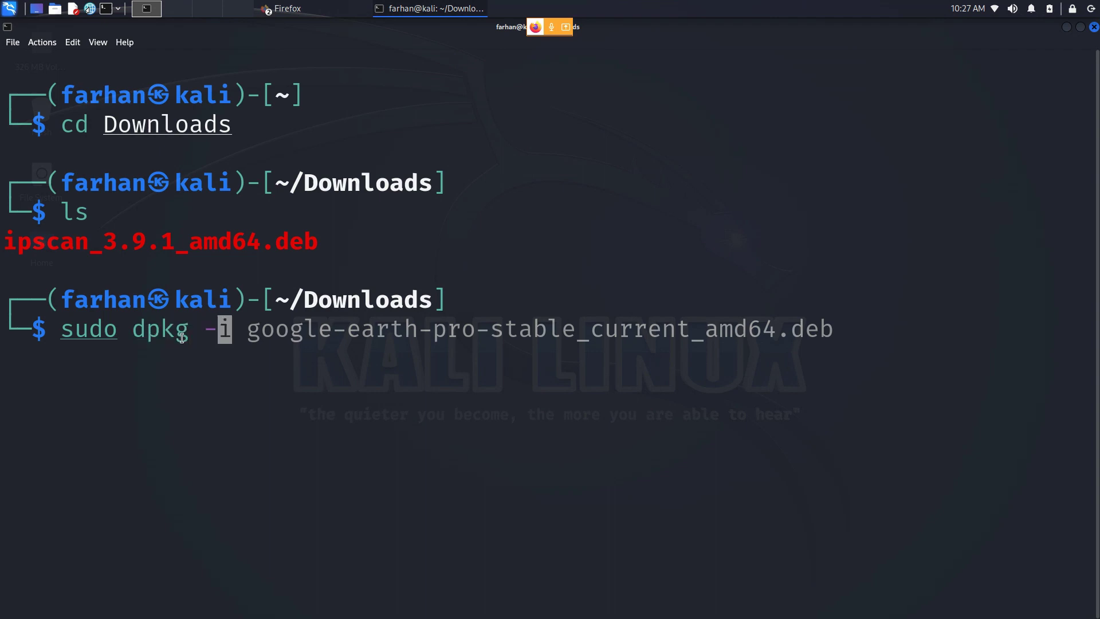
{"action": "key", "text": "Return"}
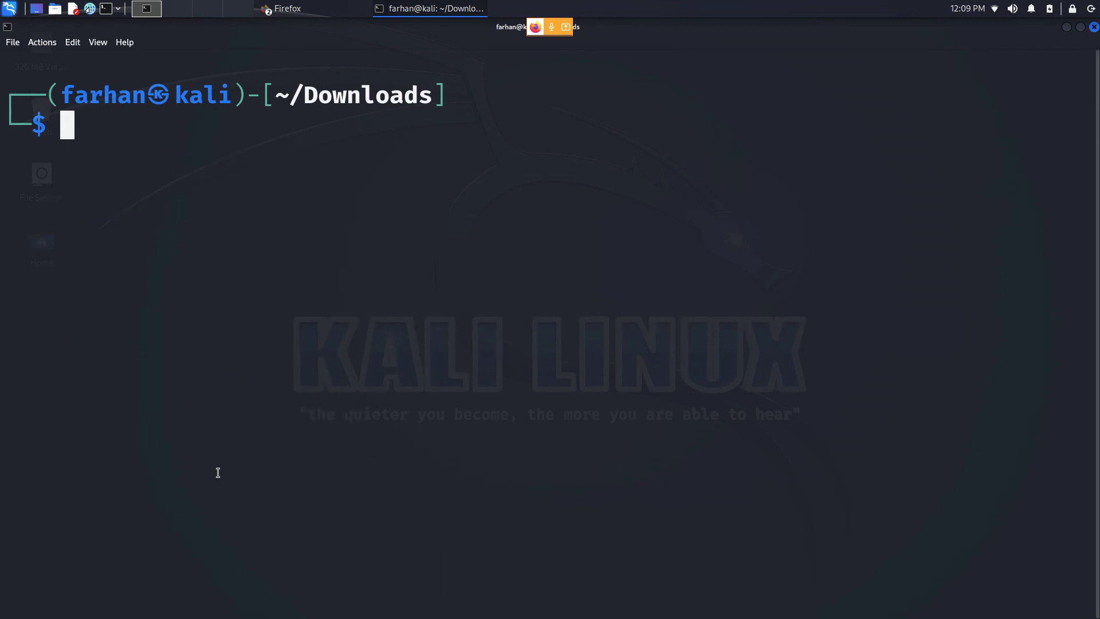
- Find Angry IP Scanner in the Kali application menu by searching 'angry' and launch it
{"action": "left_click", "coordinate": [10, 8]}
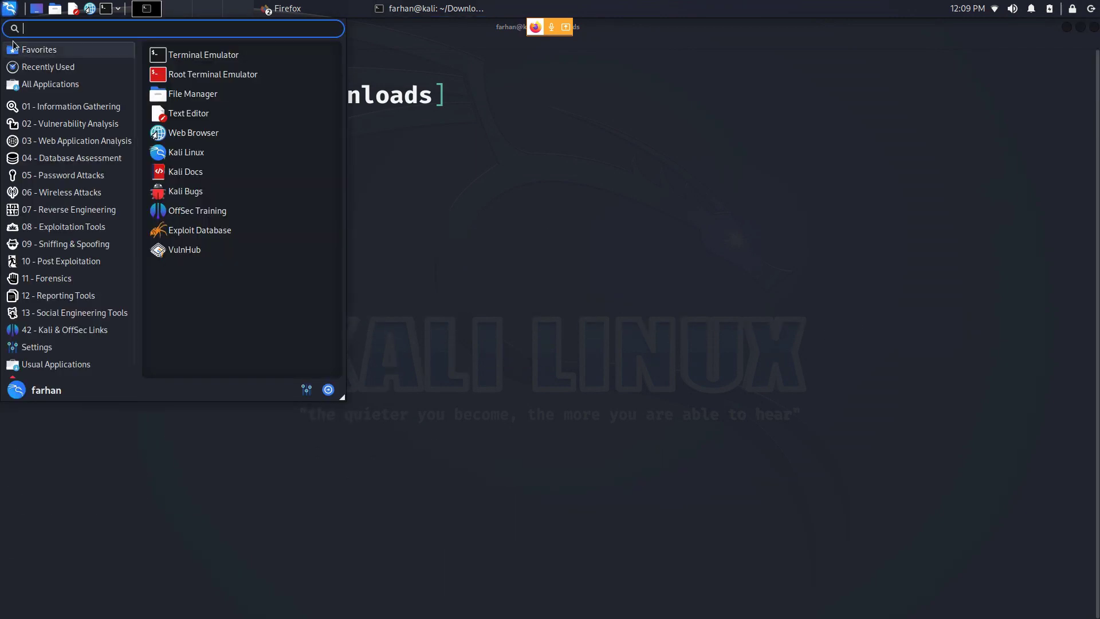
{"action": "type", "text": "a"}
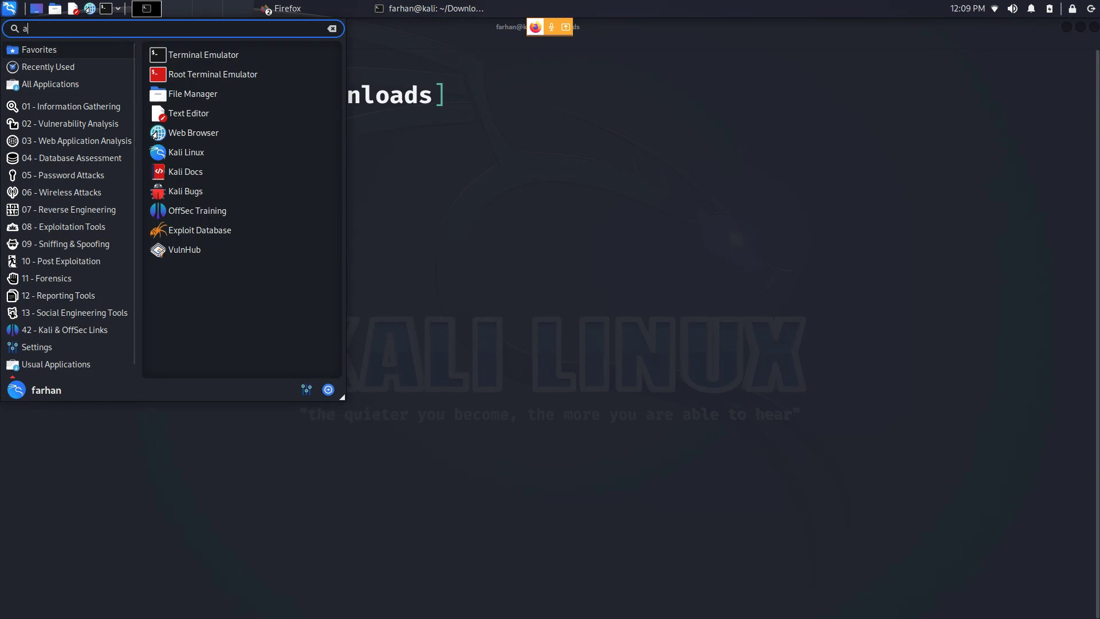
{"action": "type", "text": "ngry"}
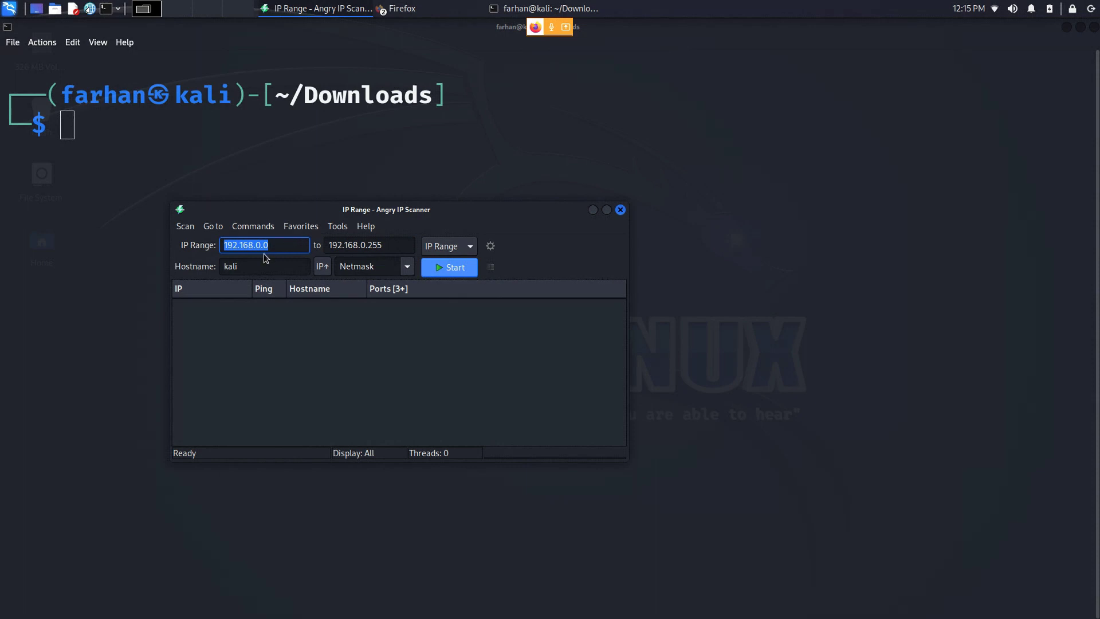
{"action": "left_click", "coordinate": [469, 246]}
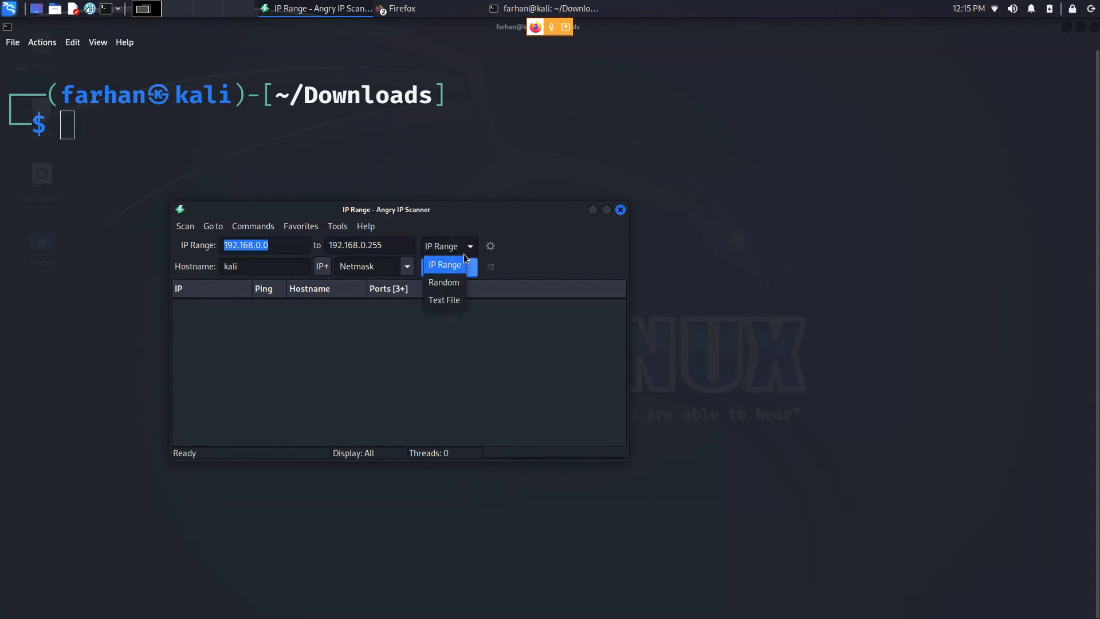
{"action": "left_click", "coordinate": [443, 282]}
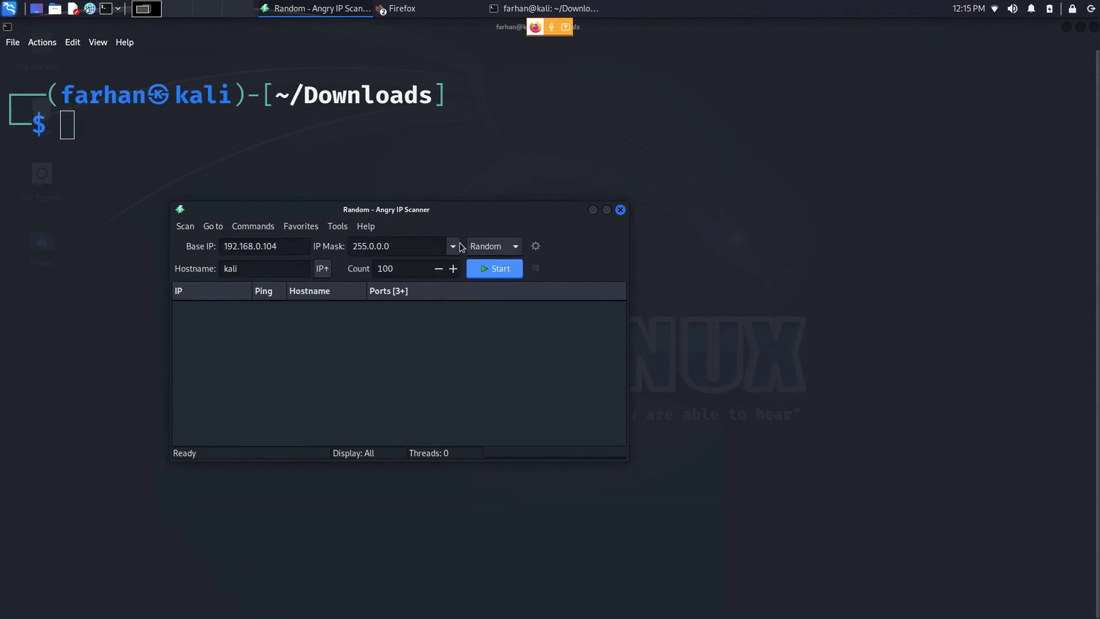
{"action": "left_click", "coordinate": [452, 247]}
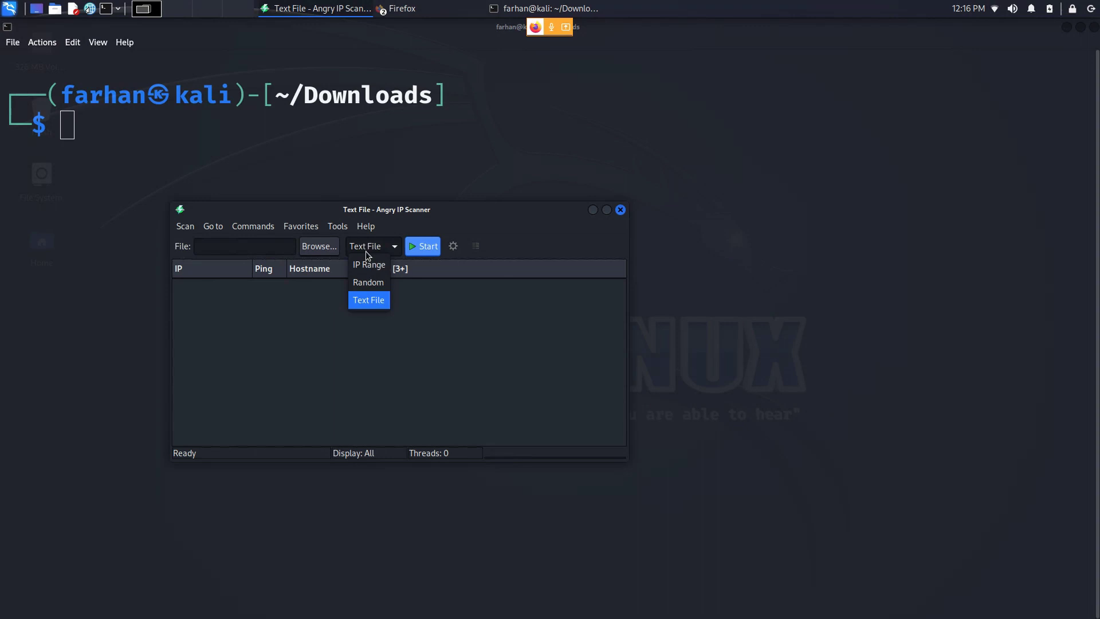
{"action": "left_click", "coordinate": [368, 264]}
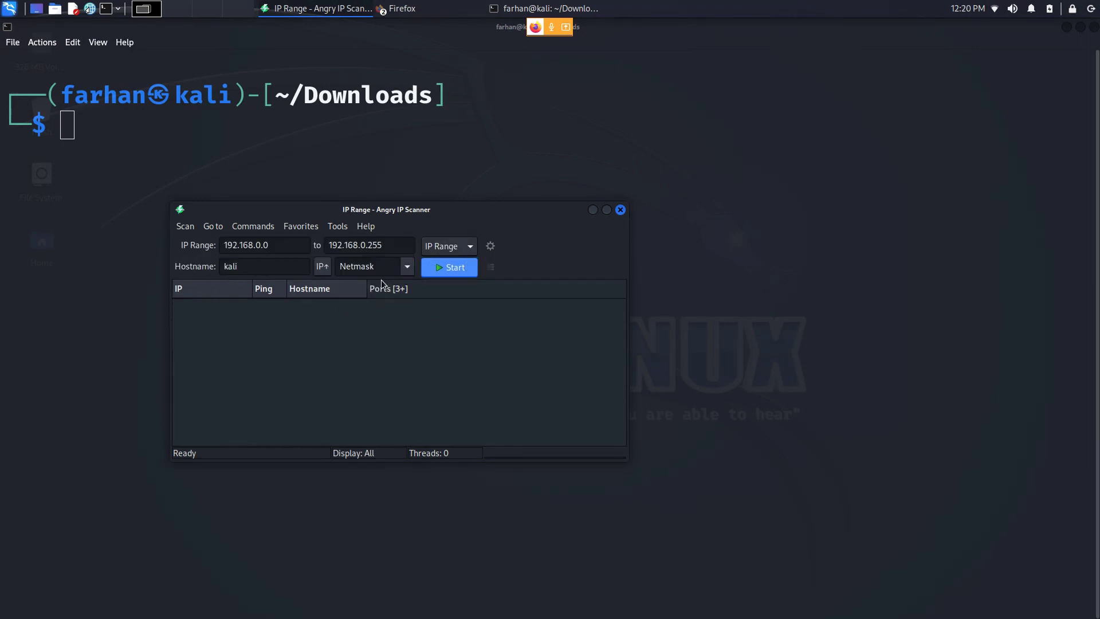
{"action": "left_click", "coordinate": [406, 266]}
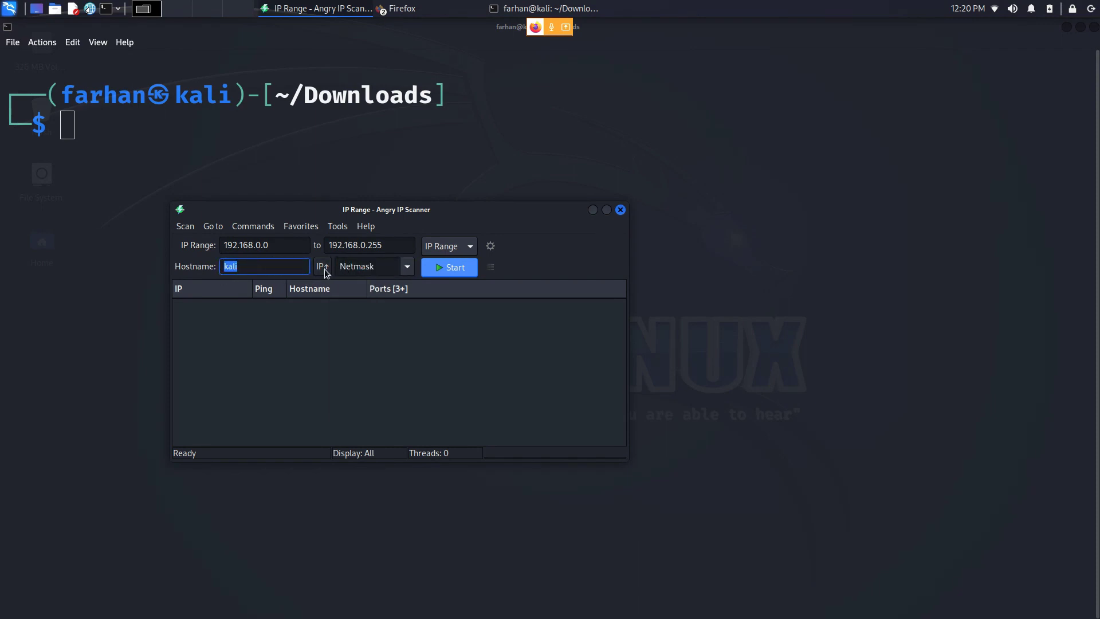
{"action": "left_click", "coordinate": [322, 266]}
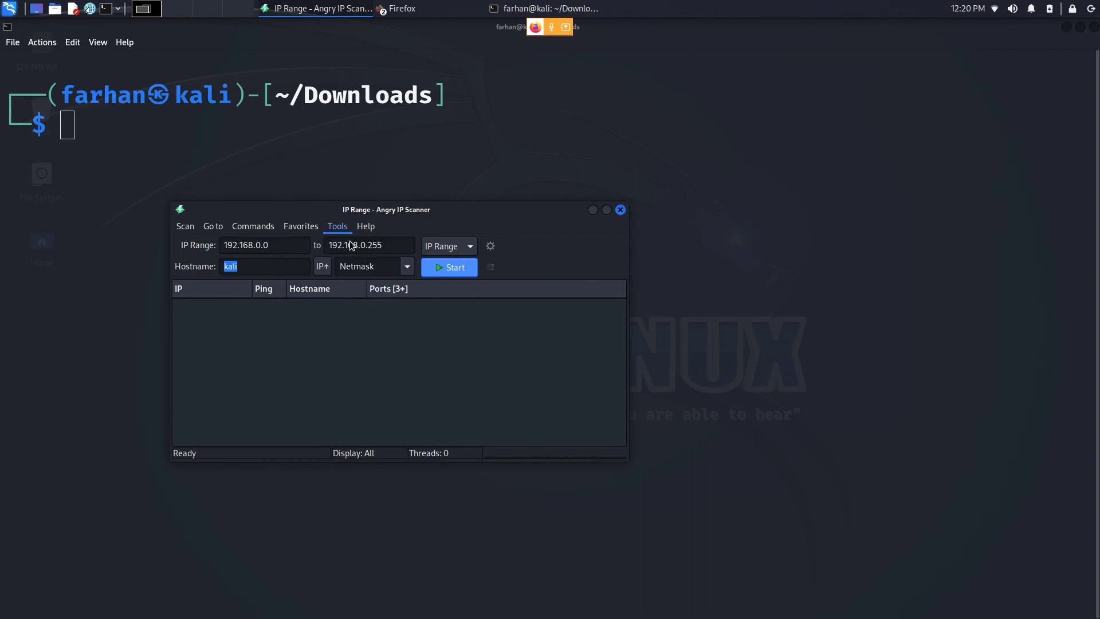
{"action": "left_click", "coordinate": [490, 245]}
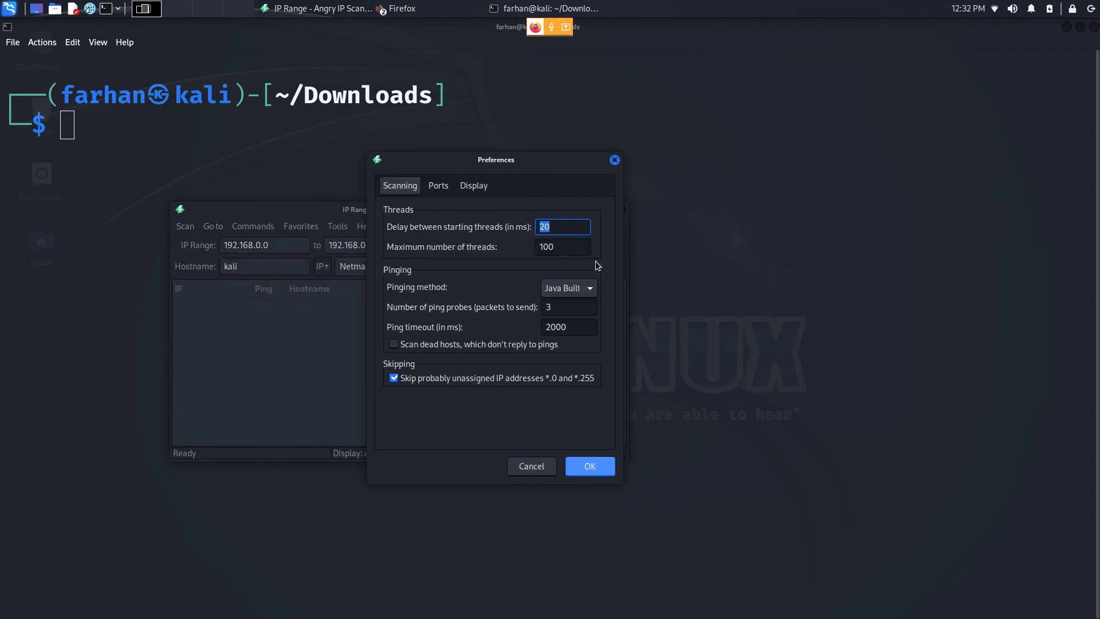
- Review thread delay, max threads and ping probes, and clear the Ports list entry
{"action": "left_click", "coordinate": [562, 247]}
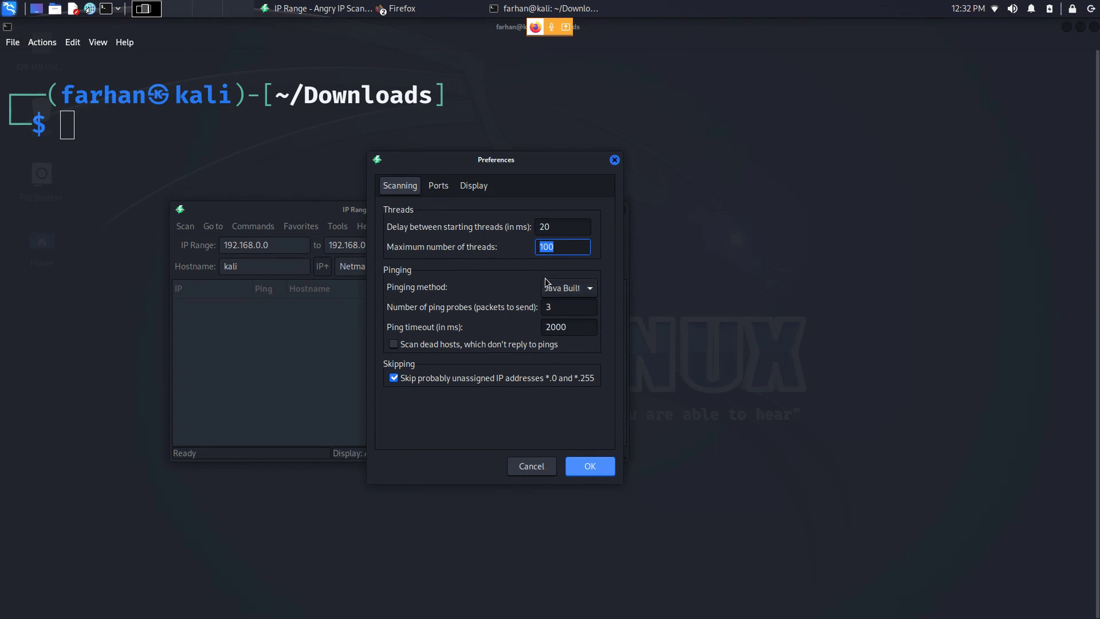
{"action": "left_click", "coordinate": [568, 287]}
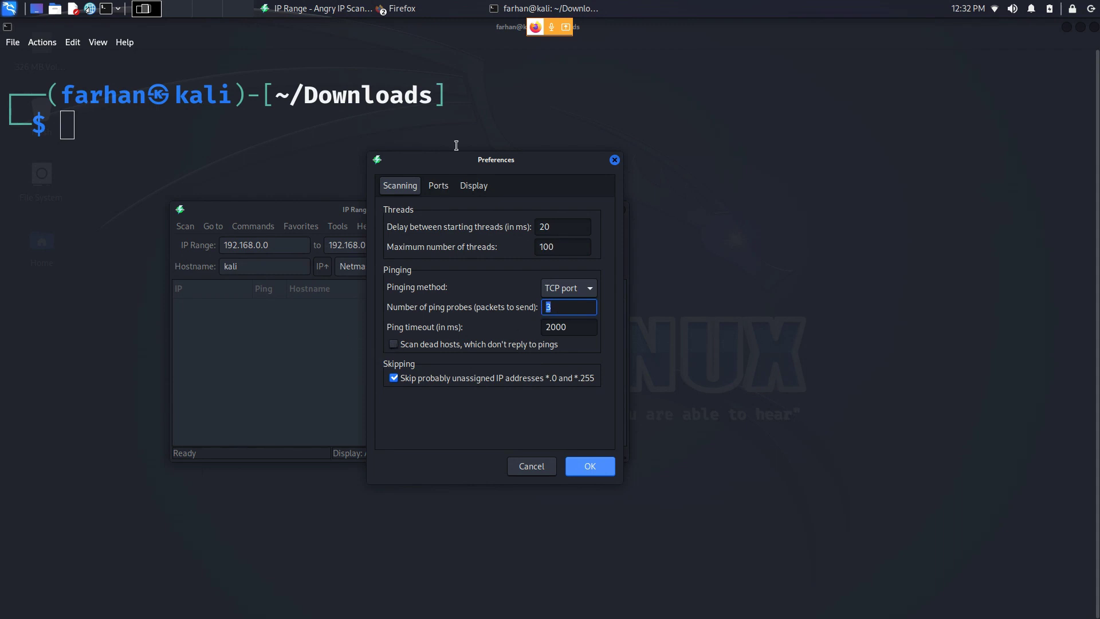
{"action": "left_click", "coordinate": [439, 185]}
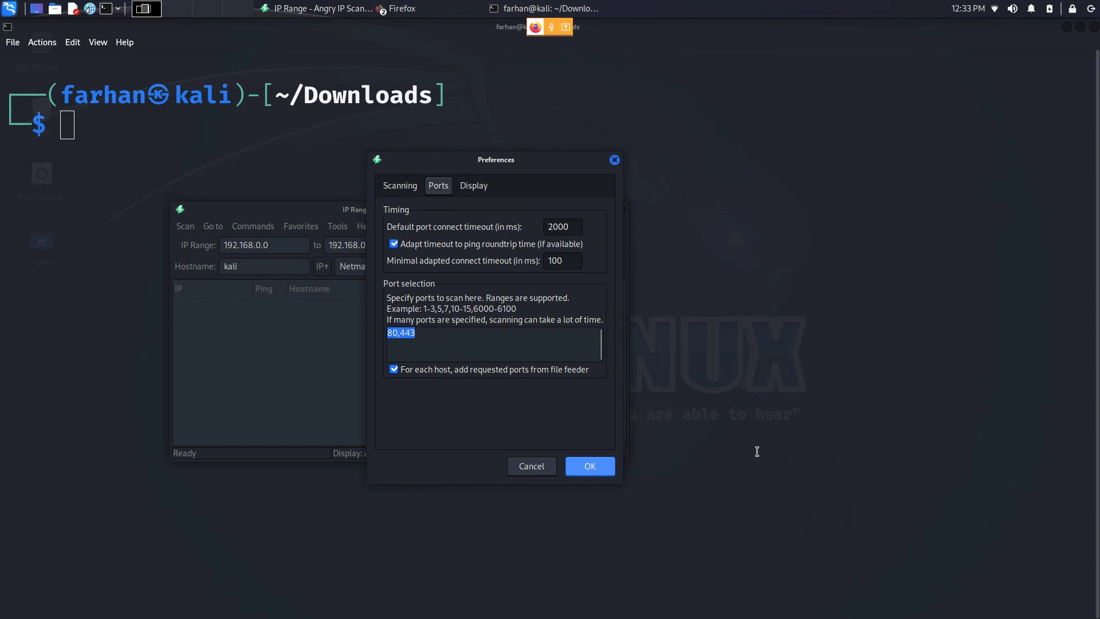
{"action": "type", "text": "1-"}
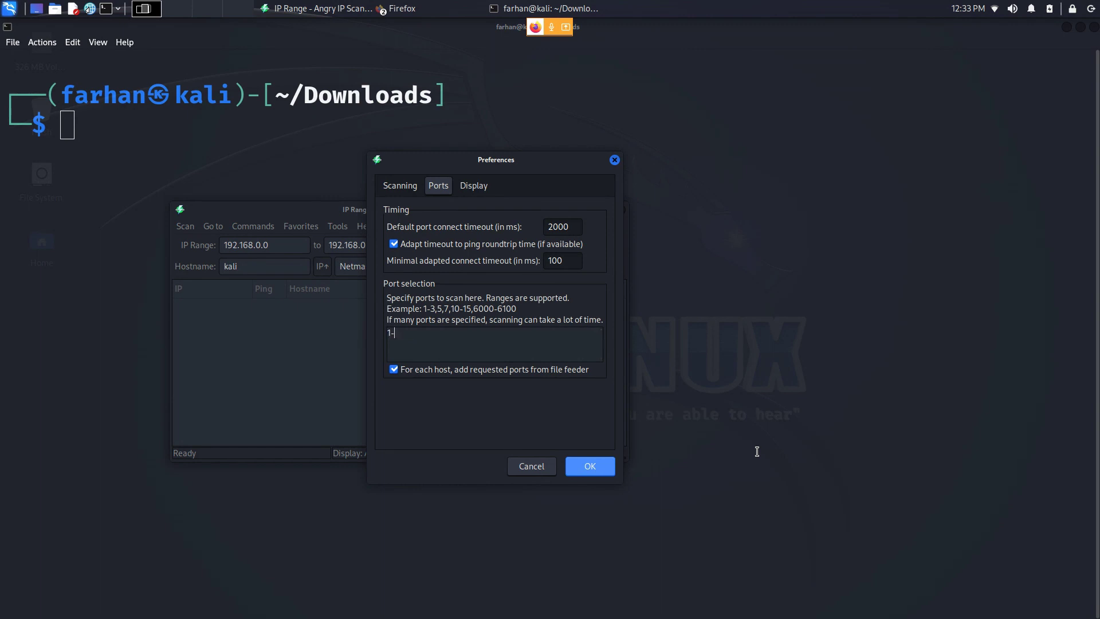
{"action": "key", "text": "BackSpace"}
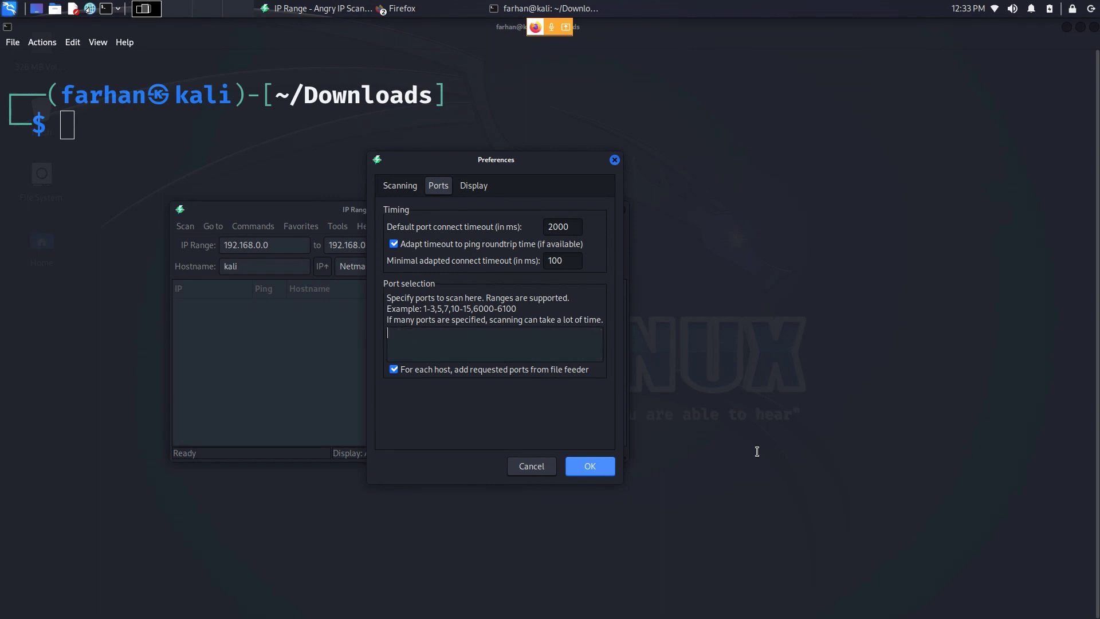
- In Display preferences keep All scanned hosts selected and confirm with OK
{"action": "left_click", "coordinate": [473, 186]}
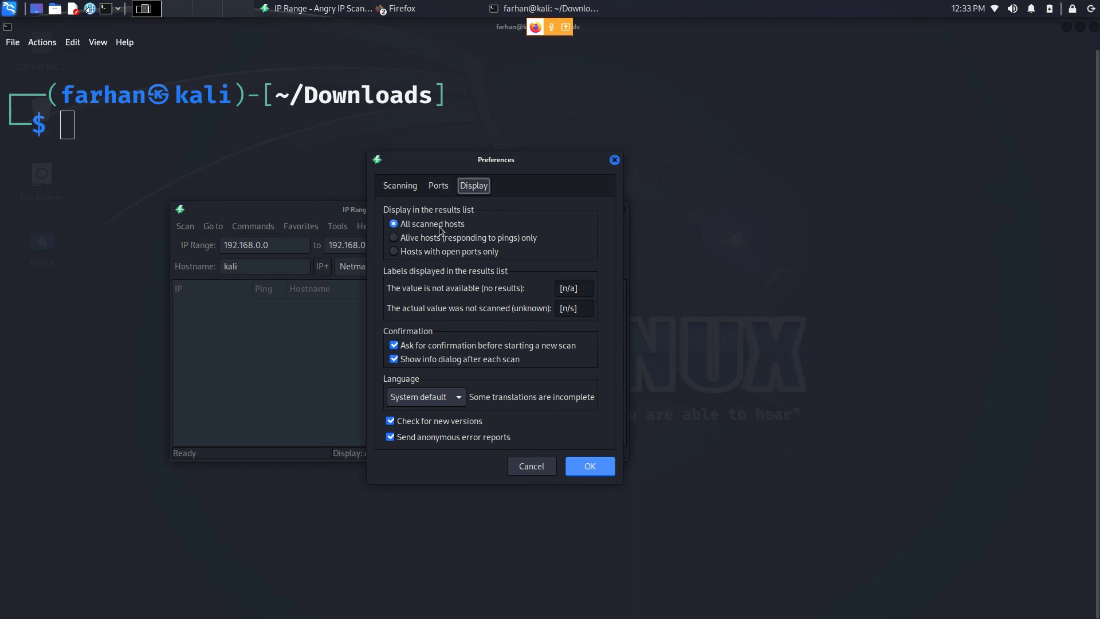
{"action": "left_click", "coordinate": [393, 251]}
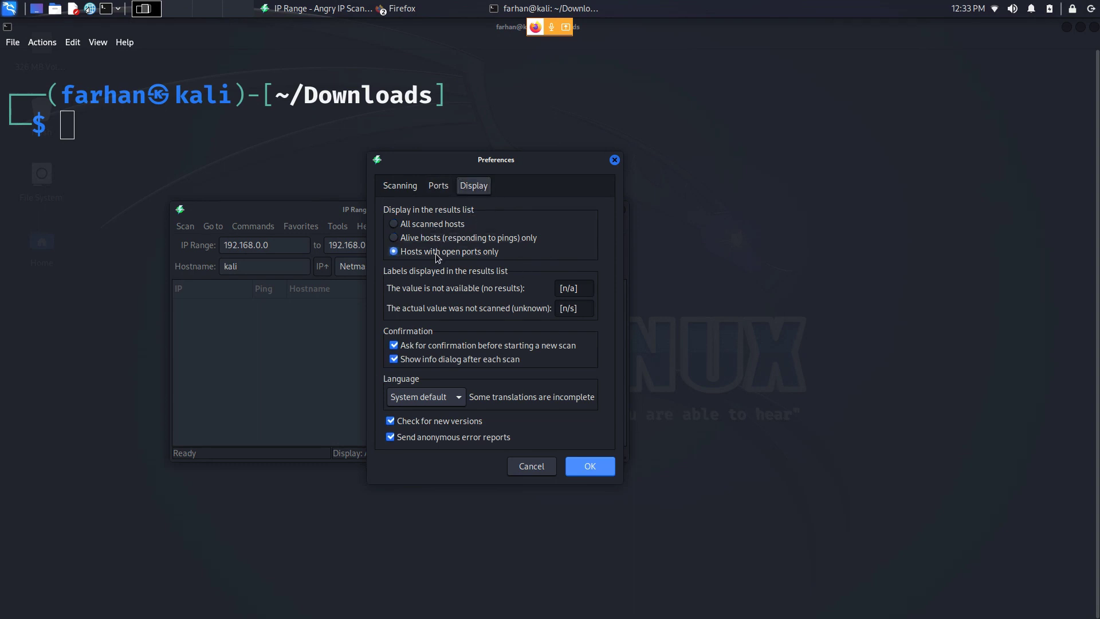
{"action": "left_click", "coordinate": [393, 223]}
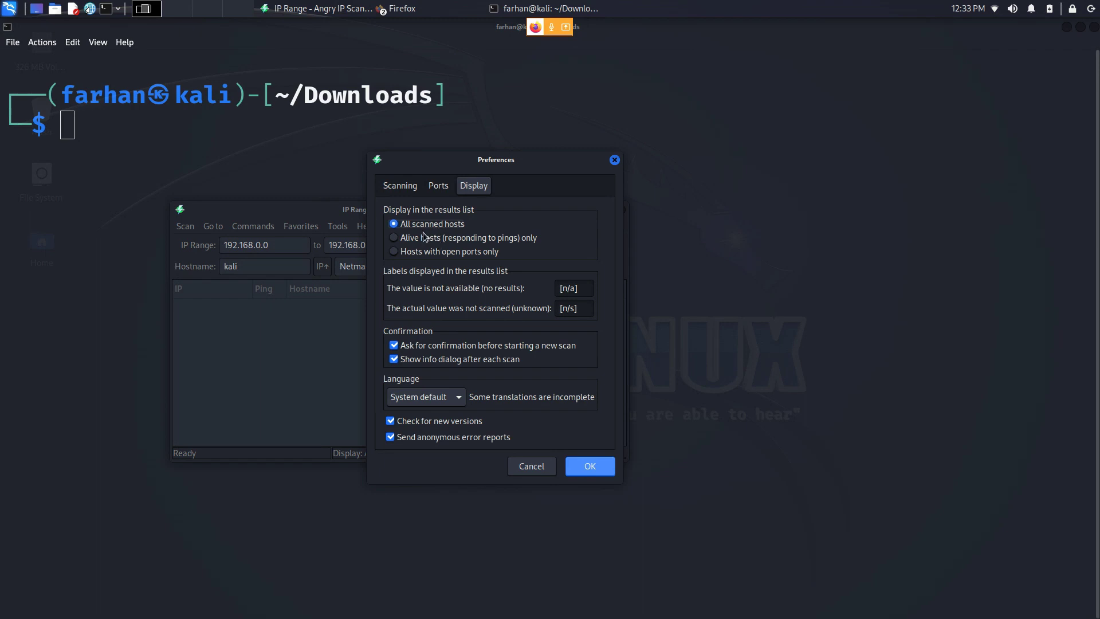
{"action": "mouse_move", "coordinate": [492, 236]}
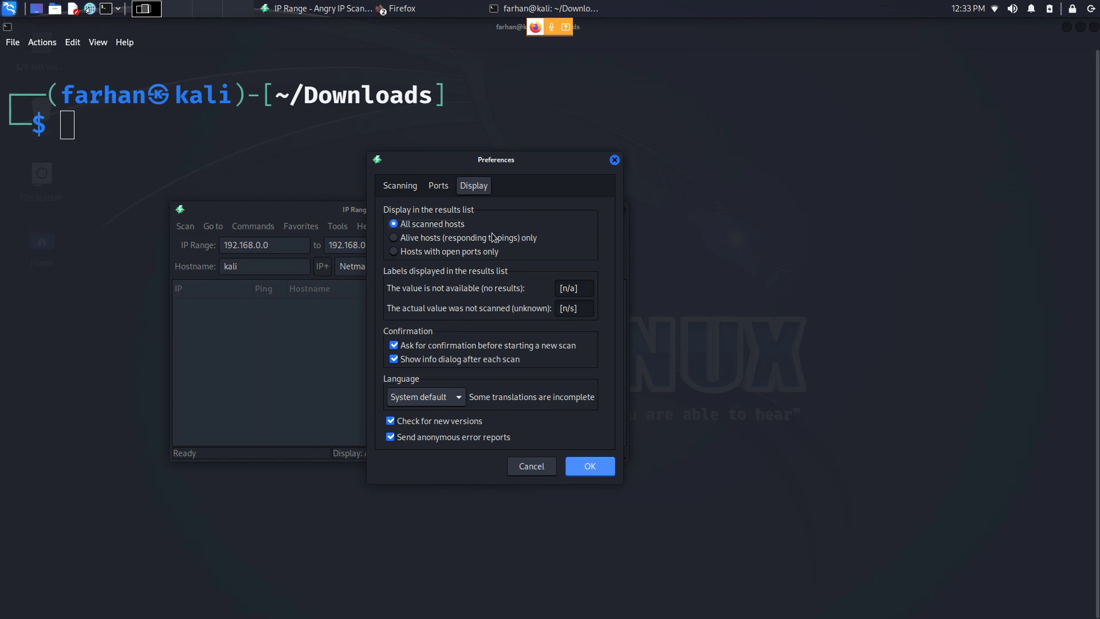
{"action": "mouse_move", "coordinate": [590, 469]}
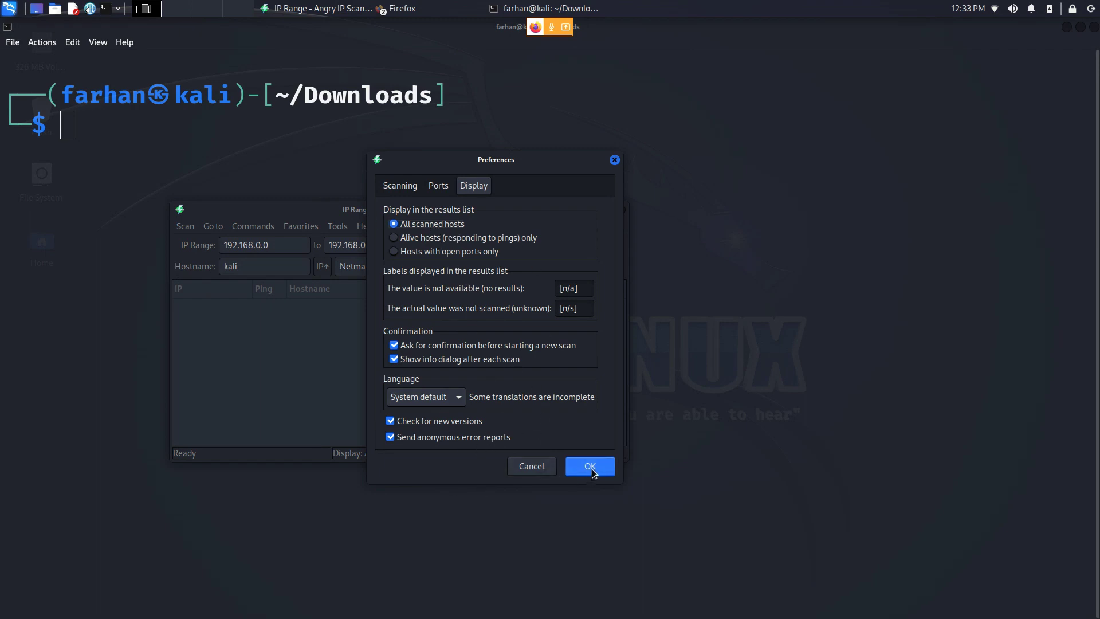
{"action": "left_click", "coordinate": [590, 466]}
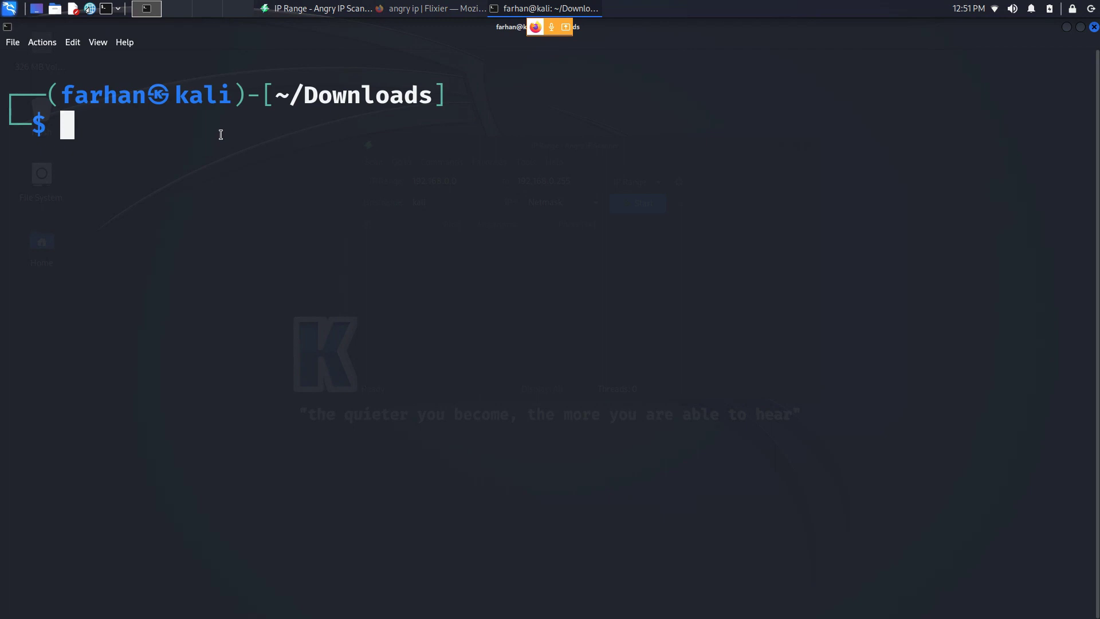
- Run ip a and select the wlan0 address 192.168.0.104/24
{"action": "type", "text": "ip a"}
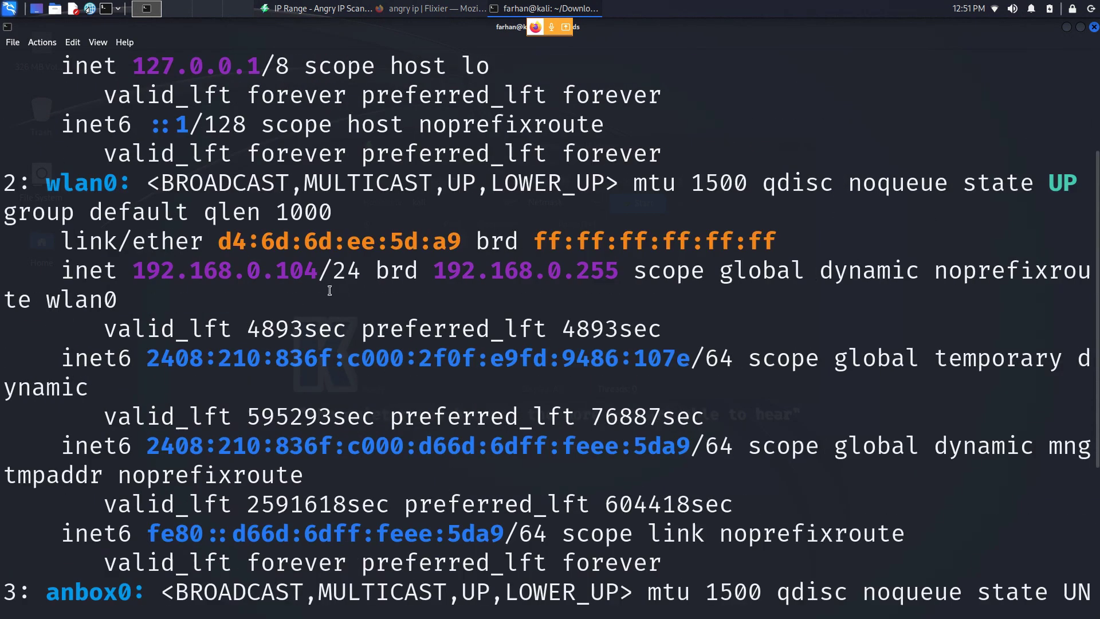
{"action": "double_click", "coordinate": [218, 271]}
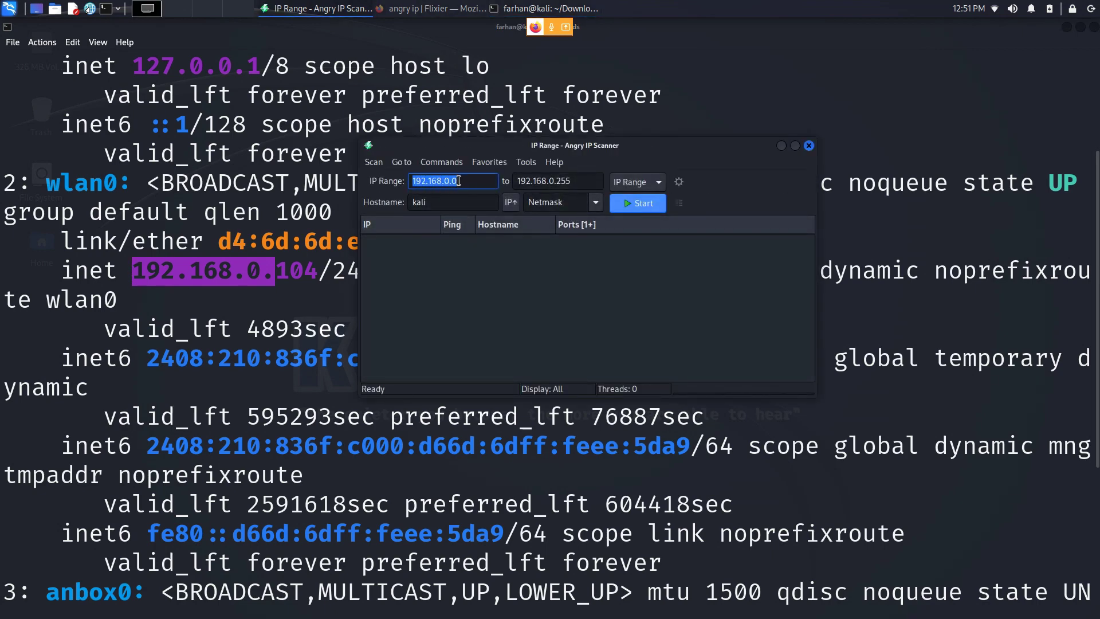
- Start the scan of 192.168.0.0–192.168.0.255 with netmask /24
{"action": "left_click", "coordinate": [560, 181]}
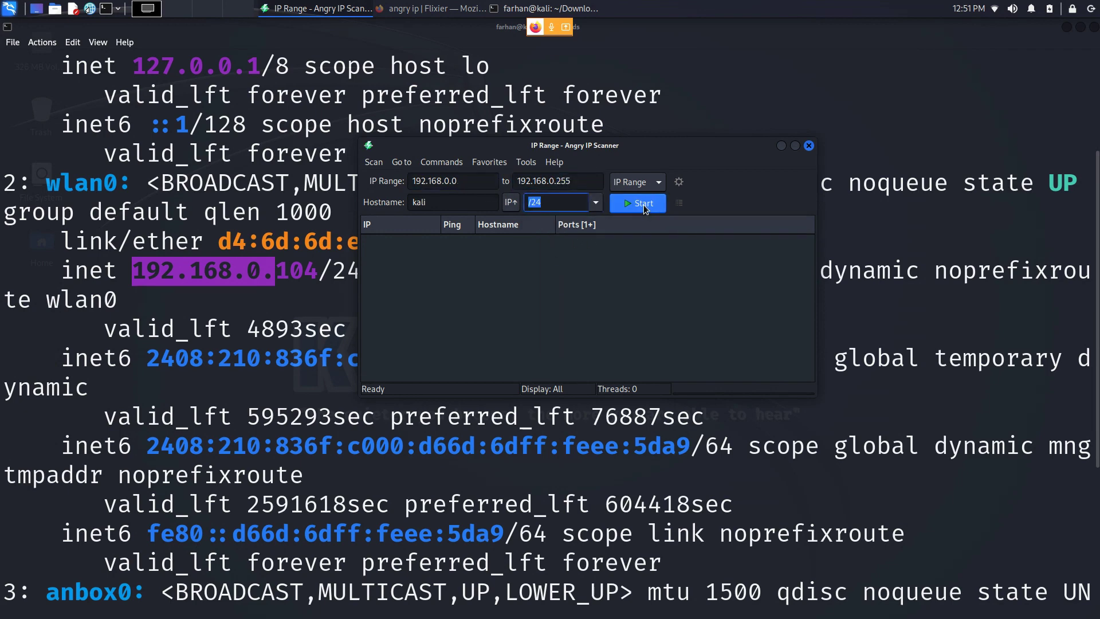
{"action": "left_click", "coordinate": [638, 203]}
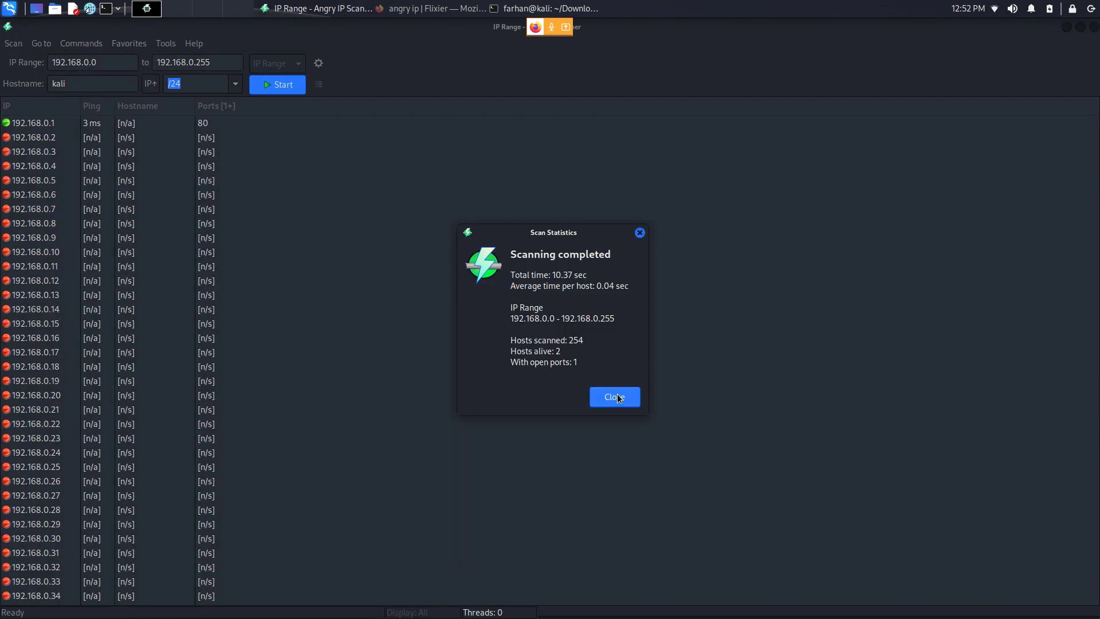
- Close Scan Statistics and inspect the live hosts 192.168.0.1 and 192.168.0.104 in the results
{"action": "left_click", "coordinate": [614, 397]}
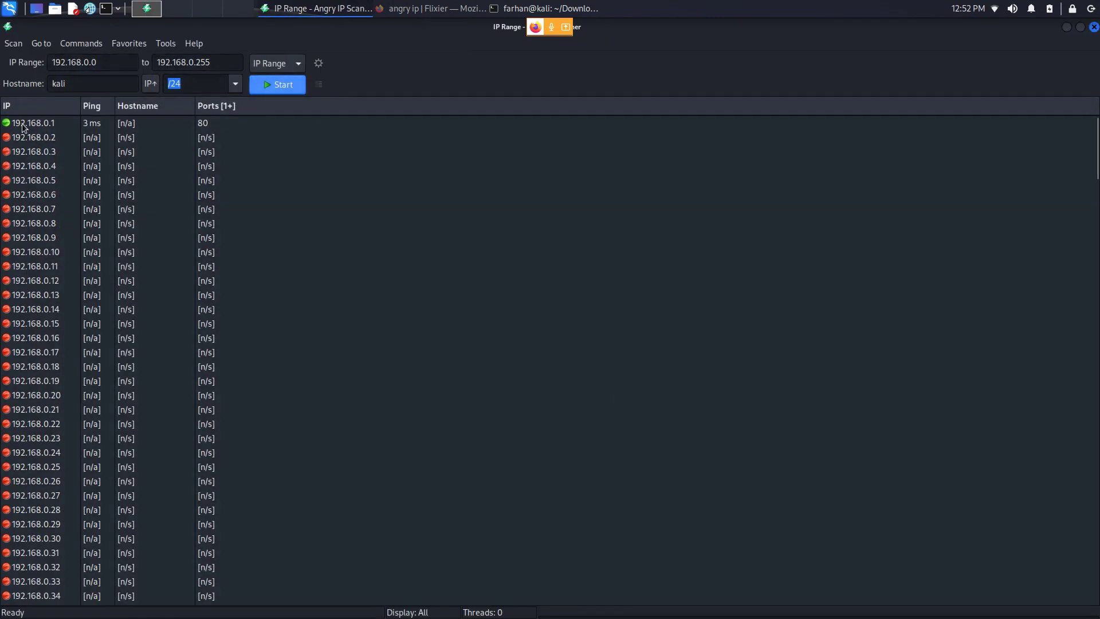
{"action": "left_click", "coordinate": [34, 123]}
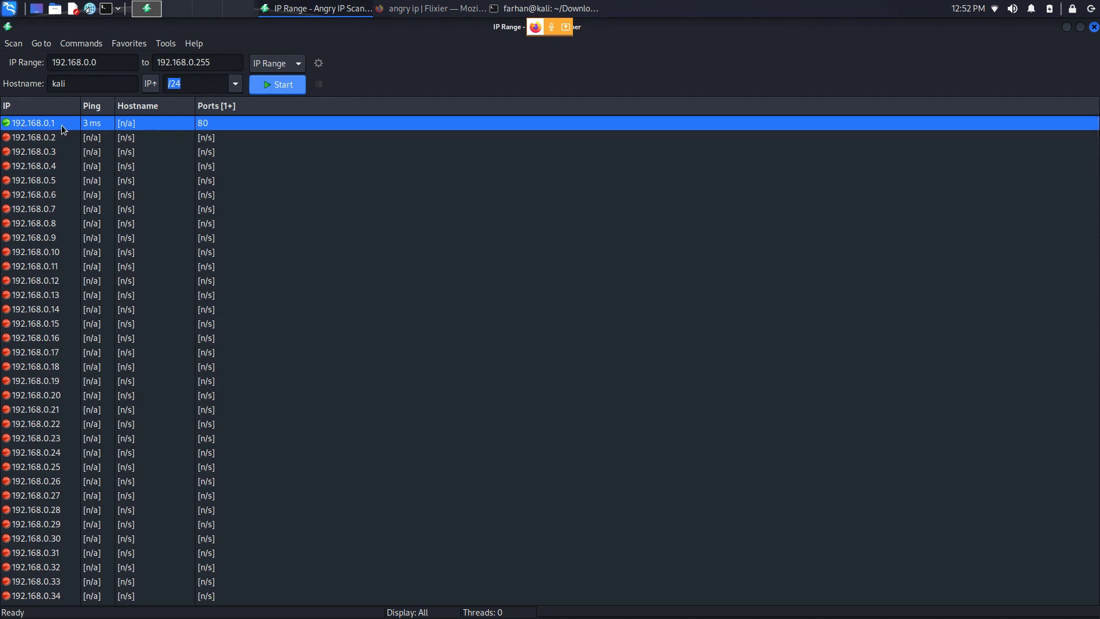
{"action": "scroll", "scroll_direction": "down", "scroll_amount": 3}
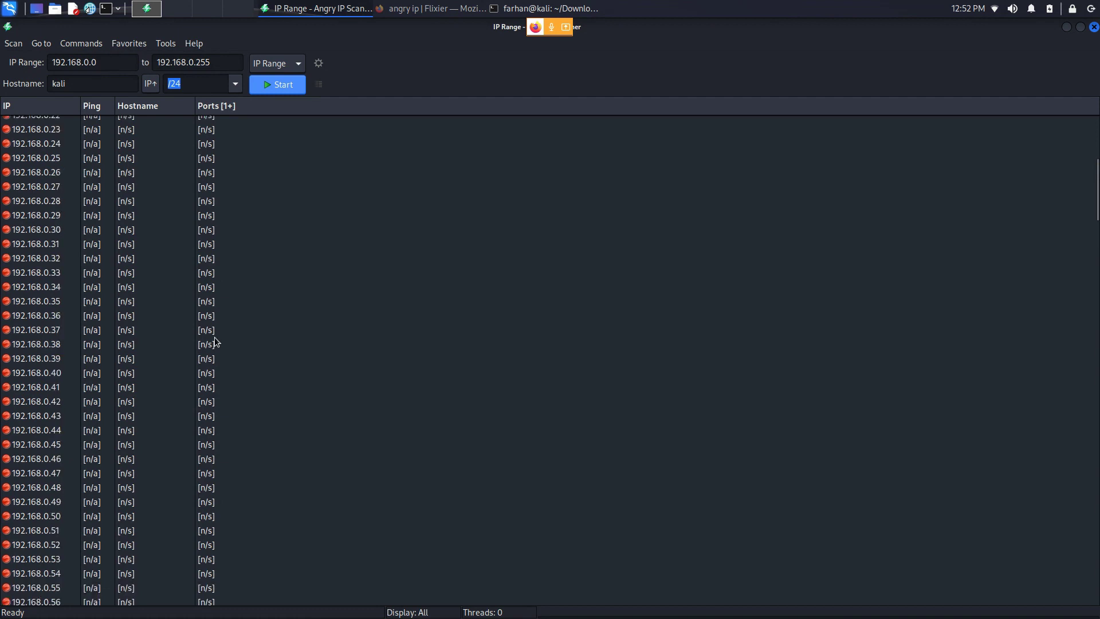
{"action": "scroll", "scroll_direction": "down", "scroll_amount": 3}
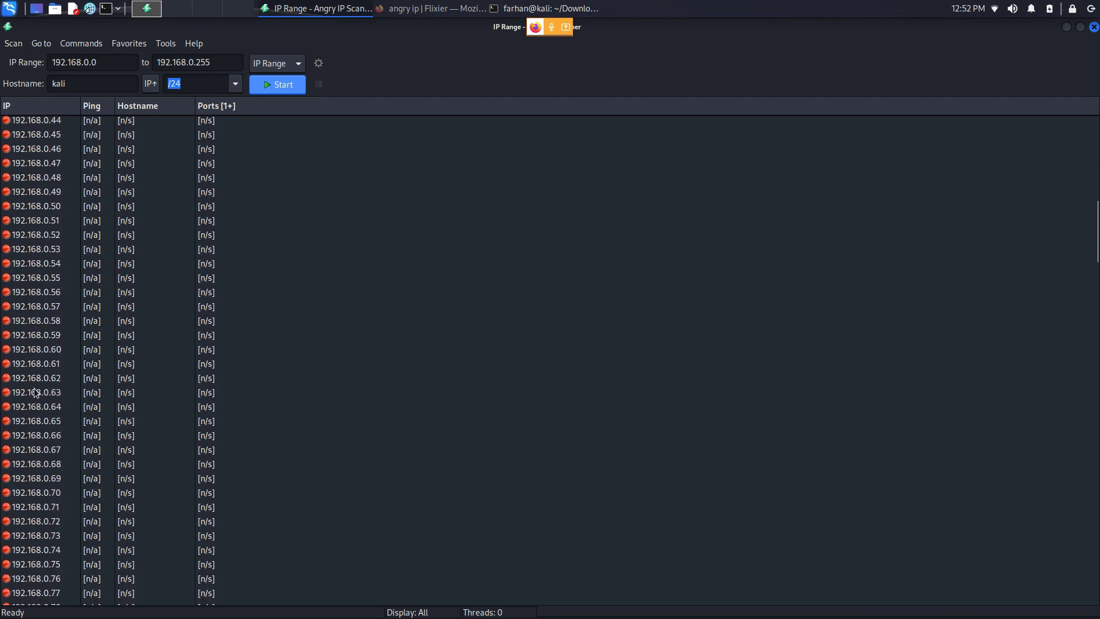
{"action": "scroll", "scroll_direction": "down", "scroll_amount": 3}
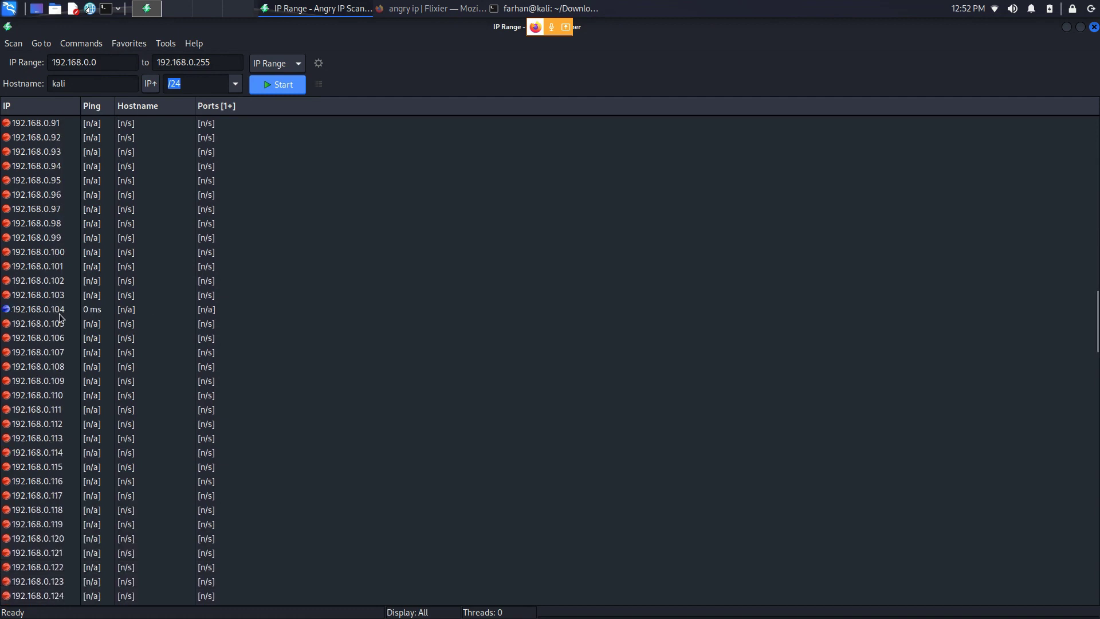
{"action": "left_click", "coordinate": [35, 309]}
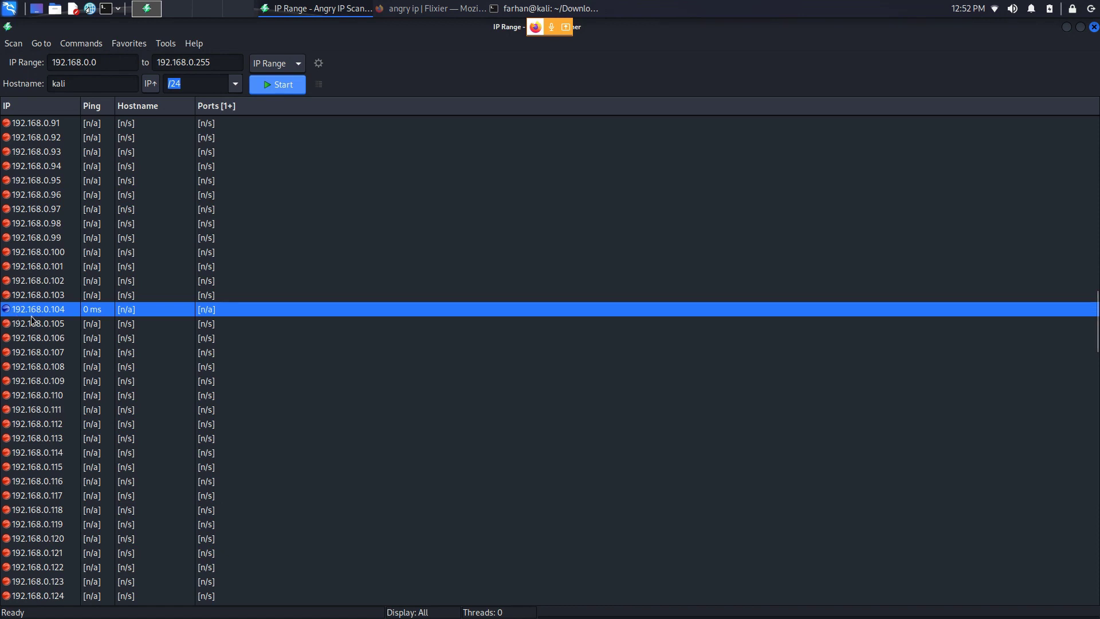
{"action": "mouse_move", "coordinate": [73, 312]}
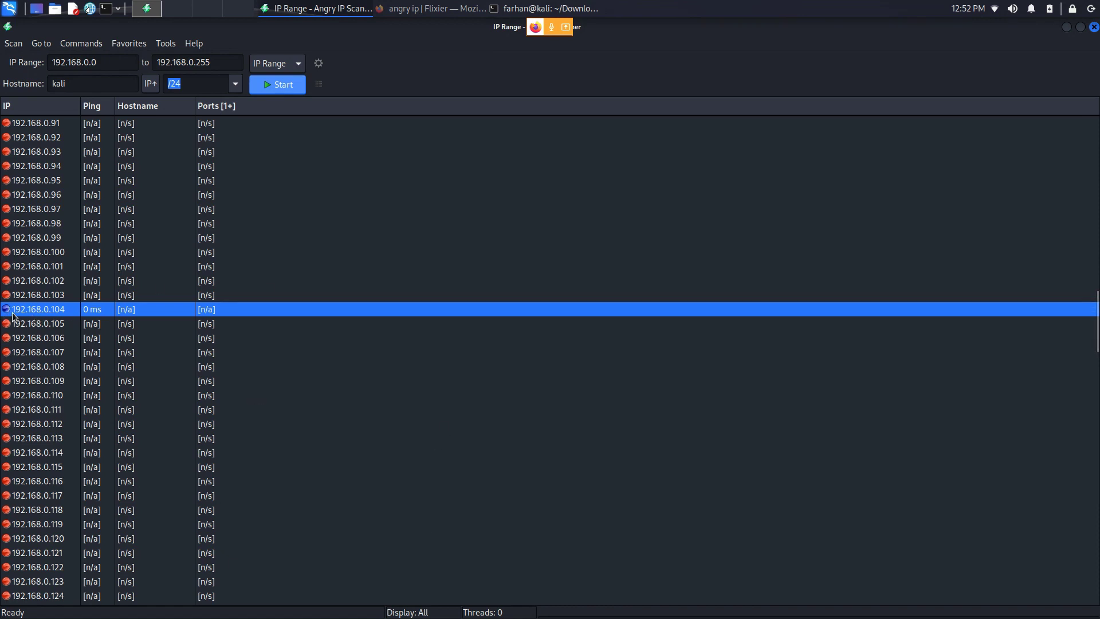
{"action": "mouse_move", "coordinate": [521, 446]}
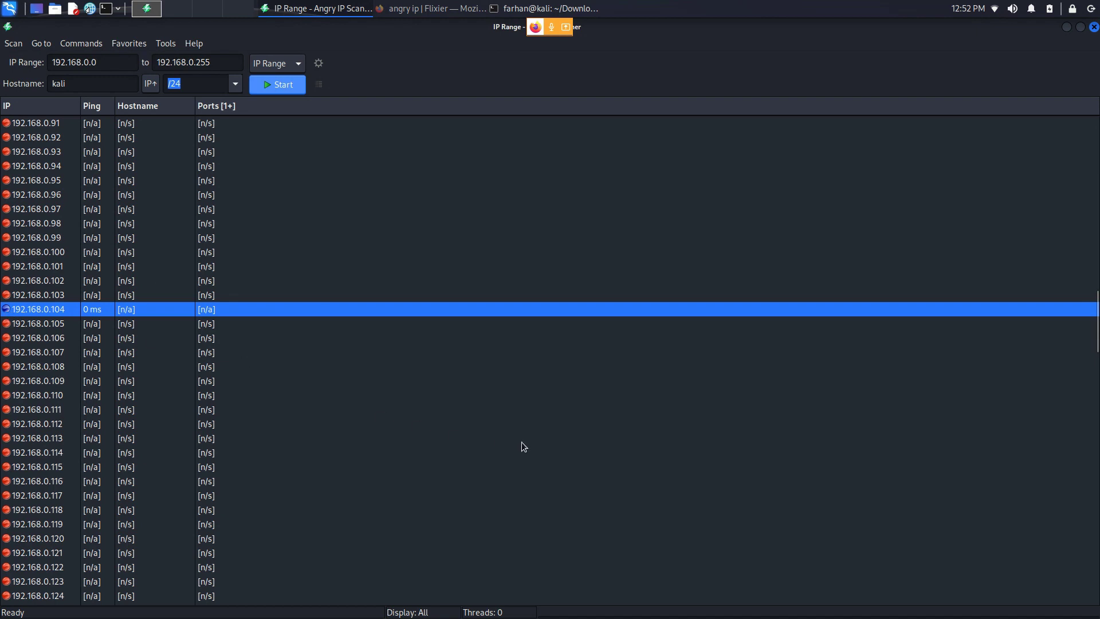